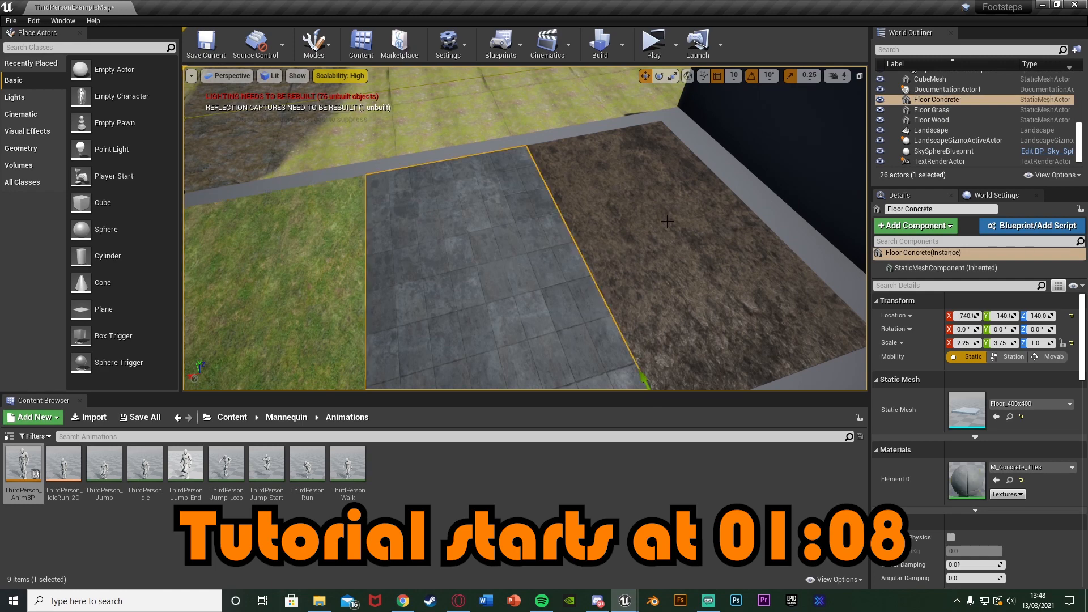
Inspect the Floor Wood and Landscape actors, then run the level to test footsteps.
{"action": "left_click", "coordinate": [931, 120]}
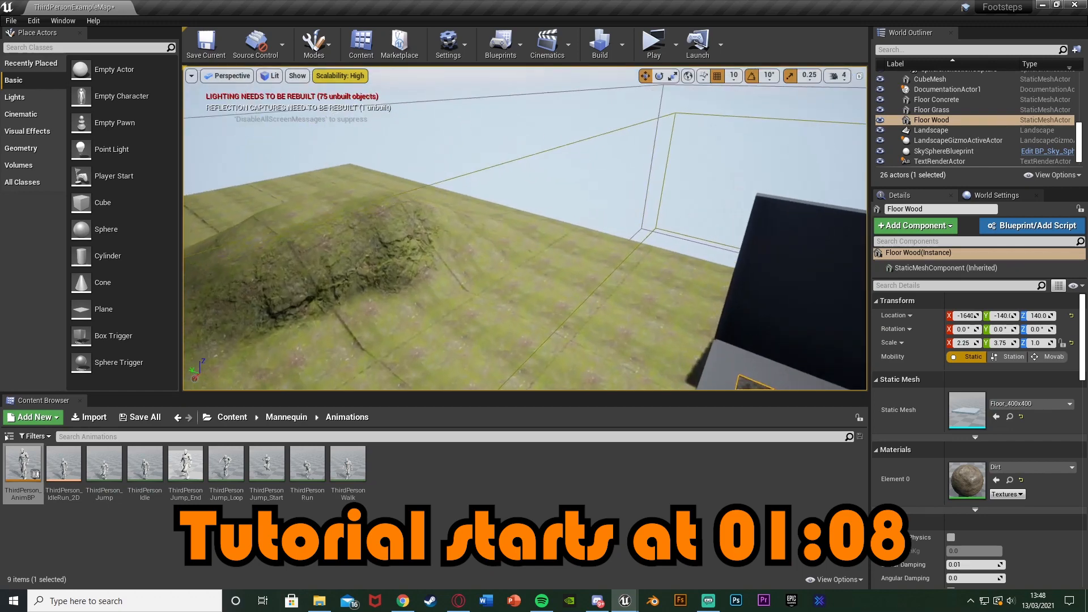
{"action": "left_click", "coordinate": [924, 130]}
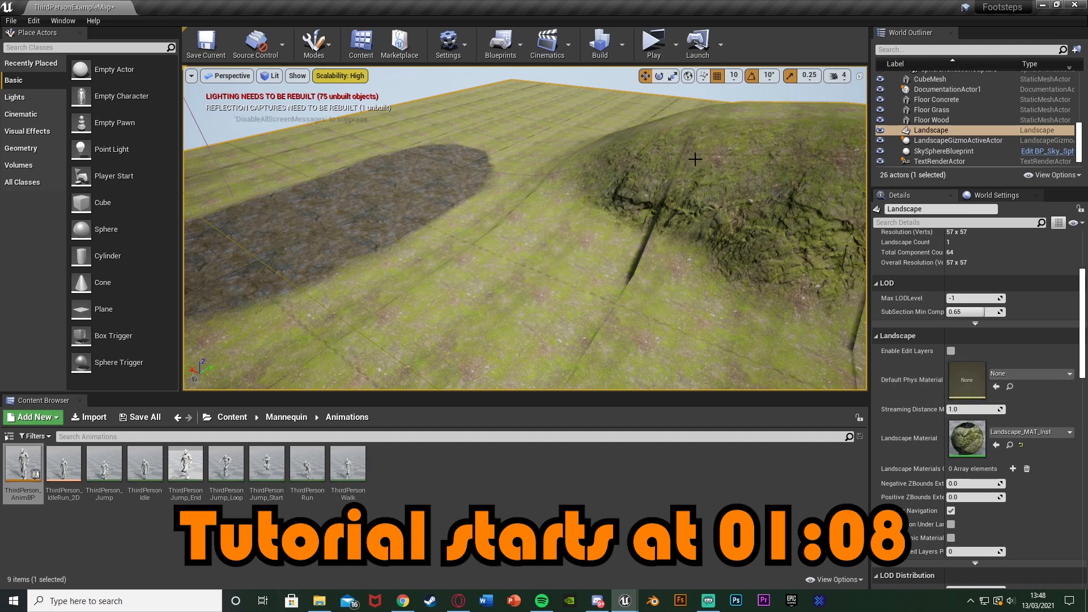
{"action": "left_click", "coordinate": [654, 39]}
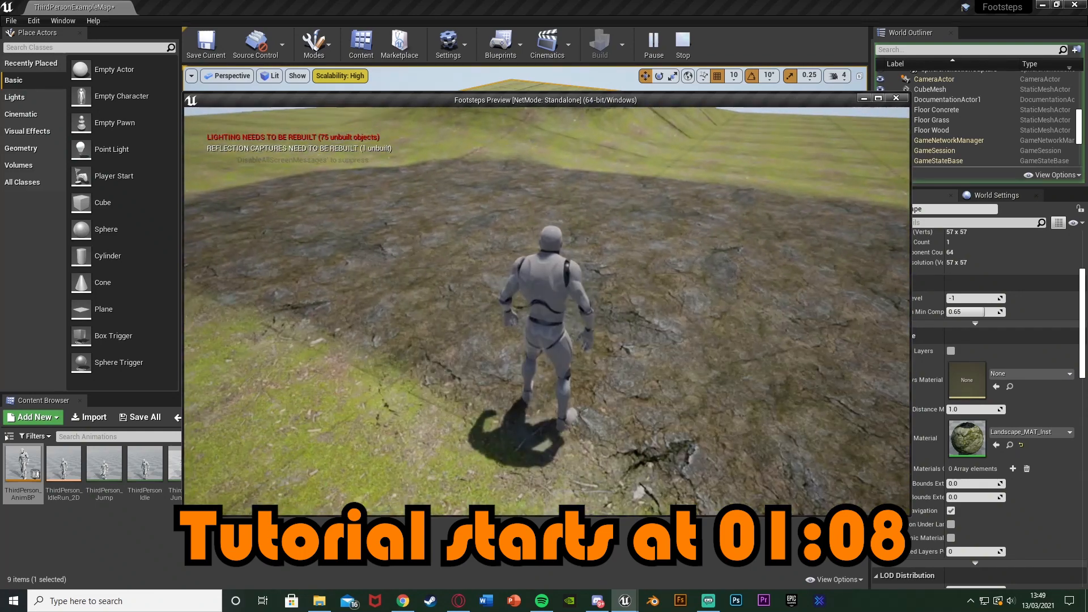
Stop the play session and return to the level editor viewport.
{"action": "left_click", "coordinate": [682, 42]}
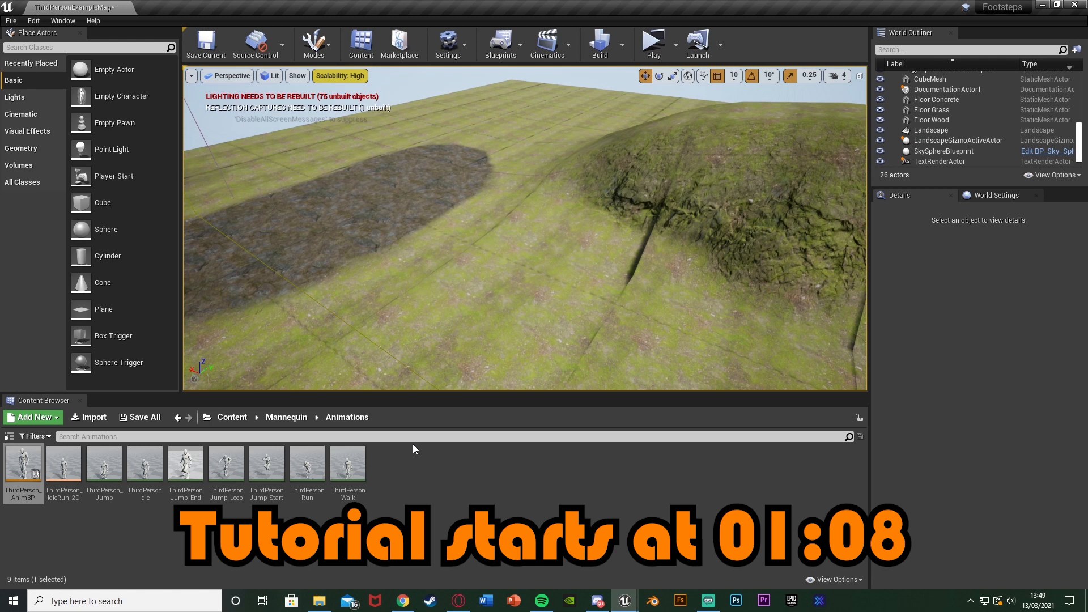
{"action": "mouse_move", "coordinate": [397, 450]}
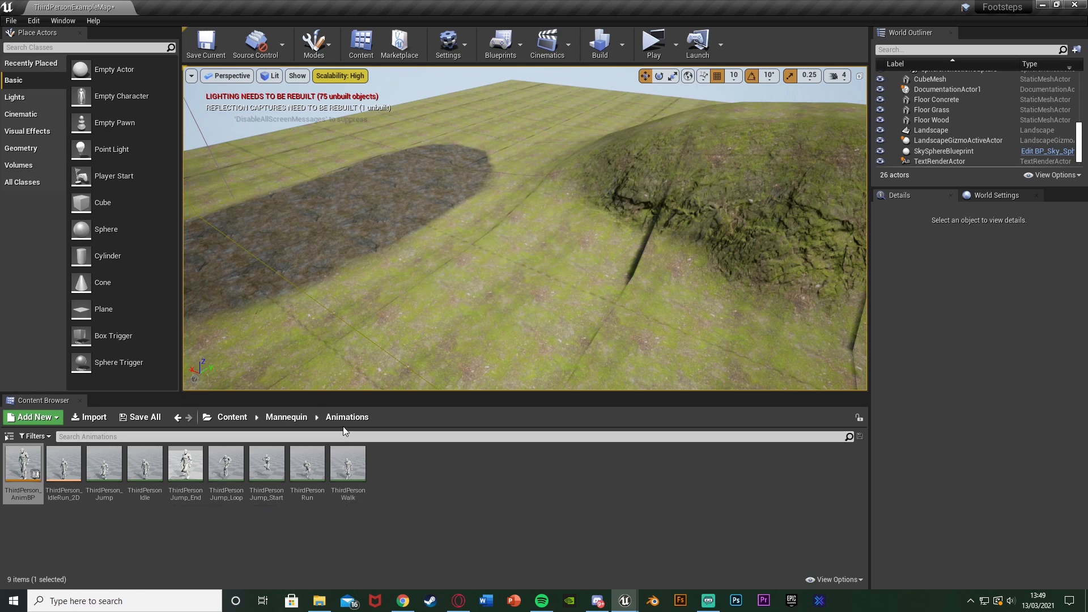
Browse to Content > Landscape > Textures > Layer_Info to reach the Grass, Rock and Sand layer info assets.
{"action": "left_click", "coordinate": [232, 417]}
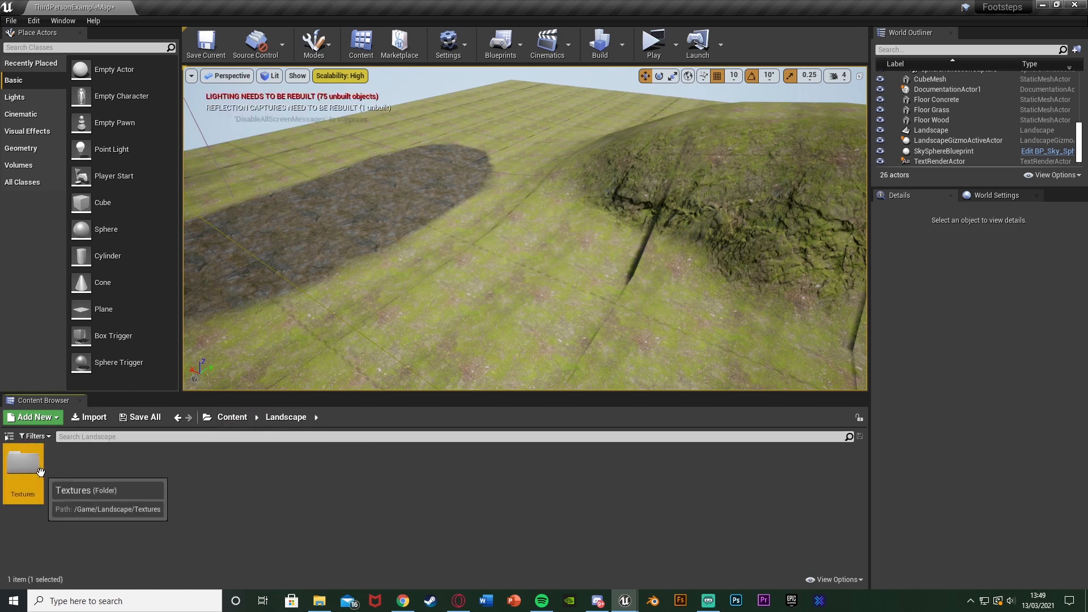
{"action": "double_click", "coordinate": [23, 464]}
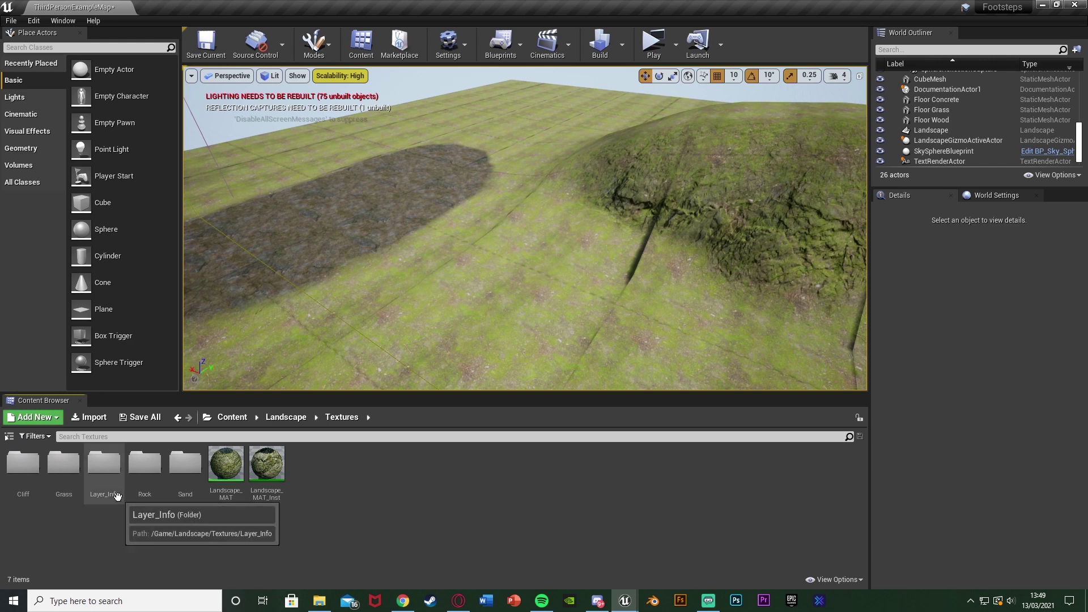
{"action": "double_click", "coordinate": [104, 463]}
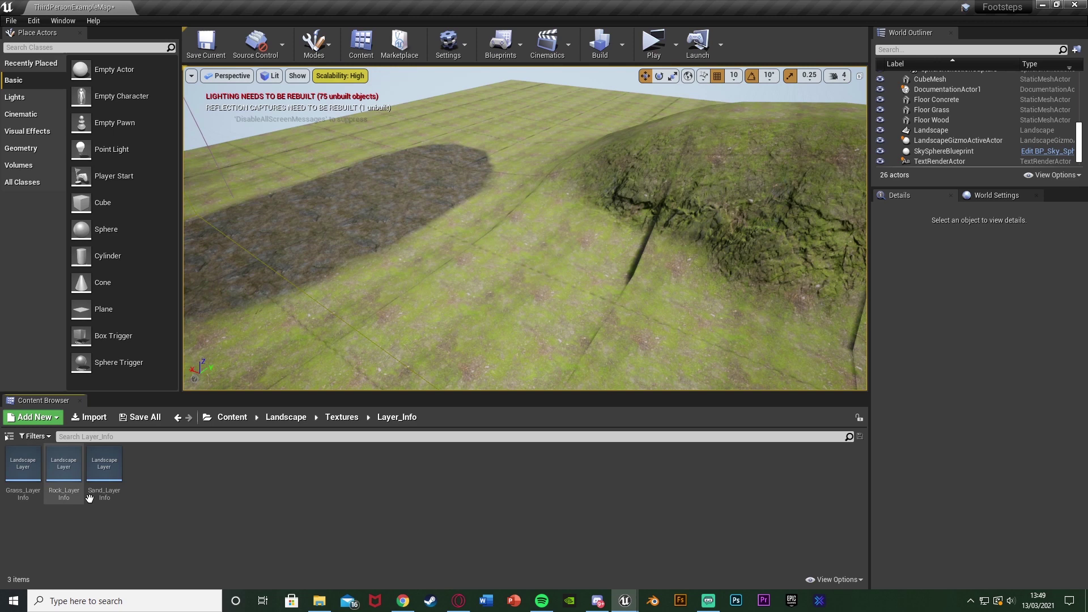
{"action": "left_click", "coordinate": [315, 44]}
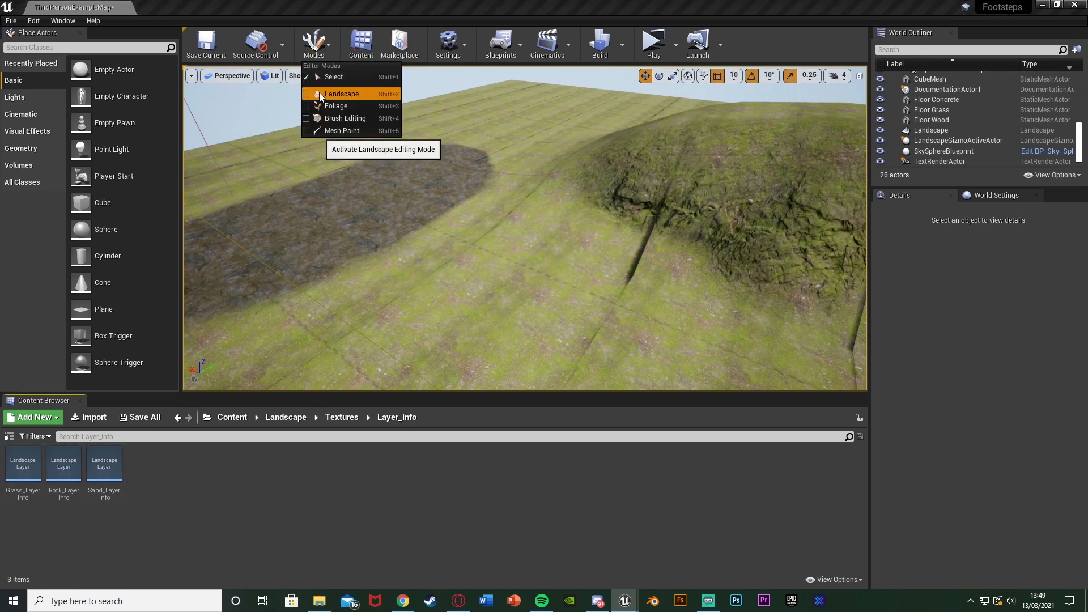
Switch to Landscape paint mode and select the Grass_LayerInfo asset.
{"action": "left_click", "coordinate": [342, 94]}
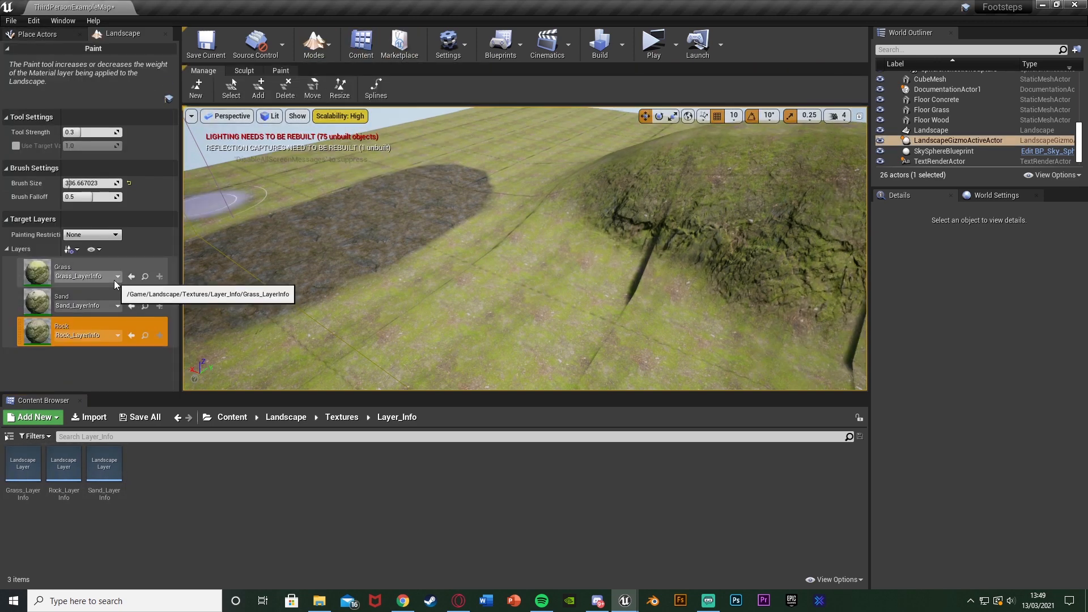
{"action": "mouse_move", "coordinate": [160, 277]}
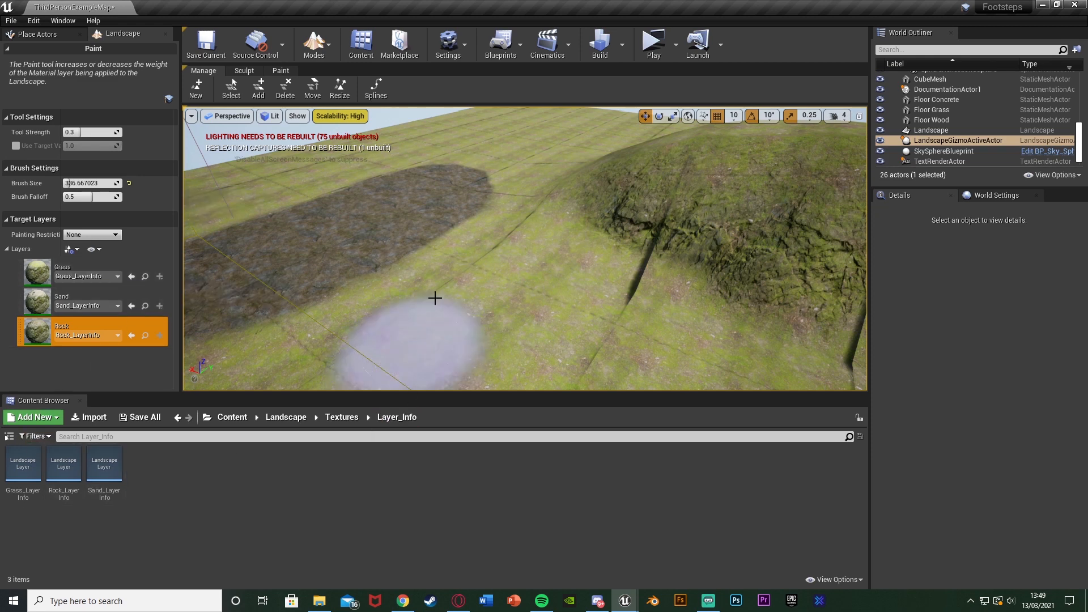
{"action": "mouse_move", "coordinate": [498, 266]}
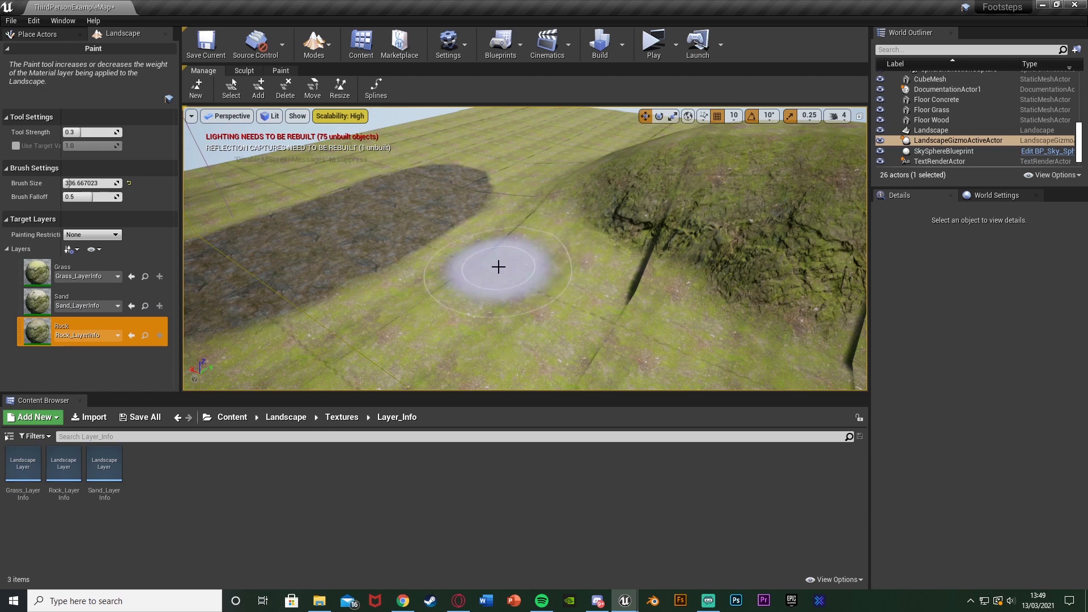
{"action": "left_click", "coordinate": [23, 464]}
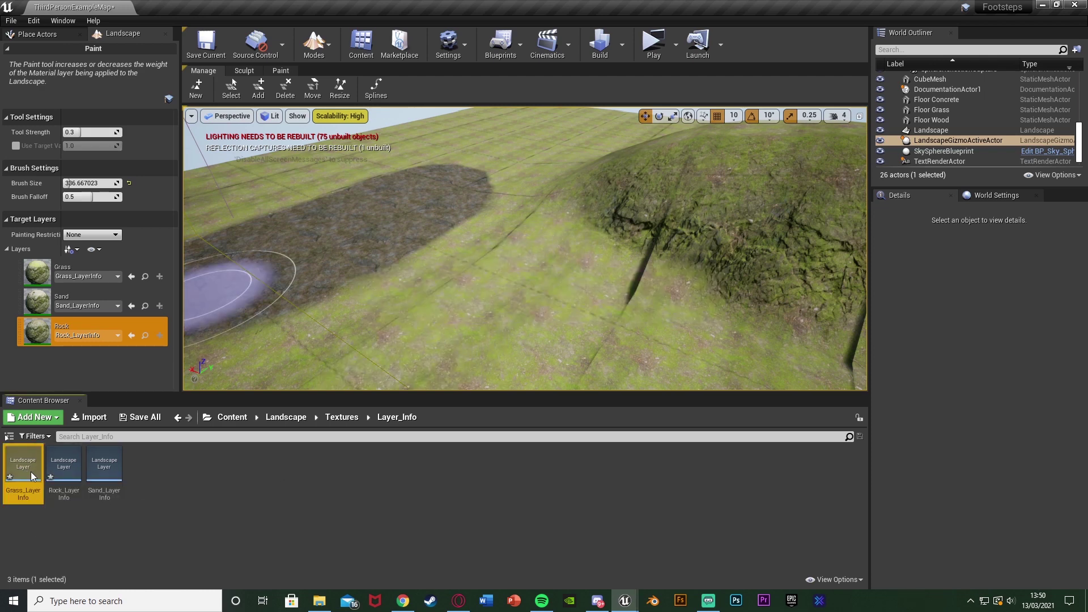
Assign a grass physical material to Grass_LayerInfo and GeneralPM to Rock_LayerInfo.
{"action": "double_click", "coordinate": [63, 463]}
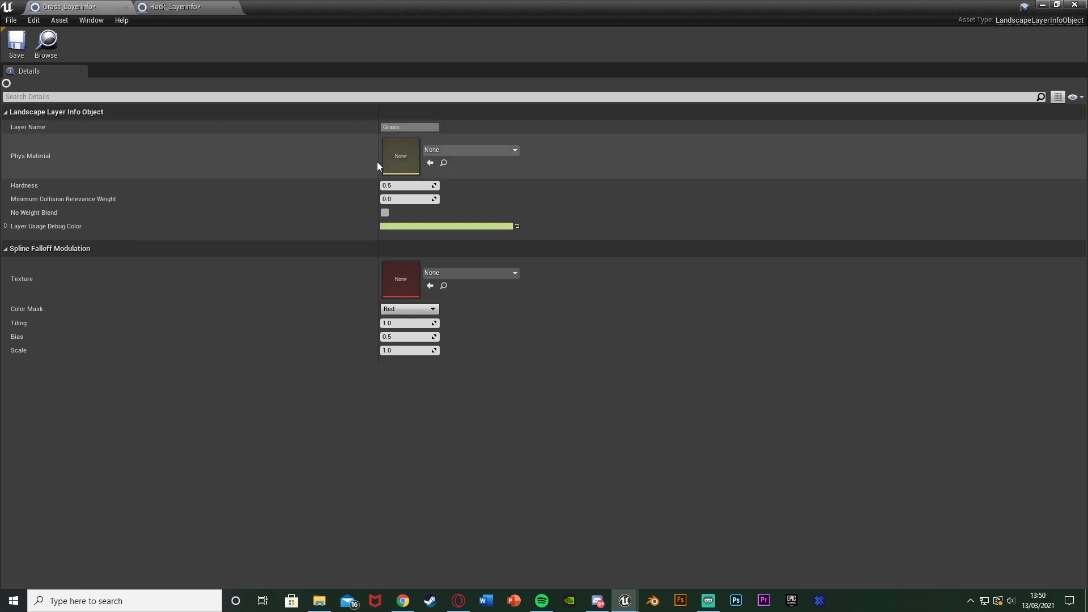
{"action": "mouse_move", "coordinate": [72, 94]}
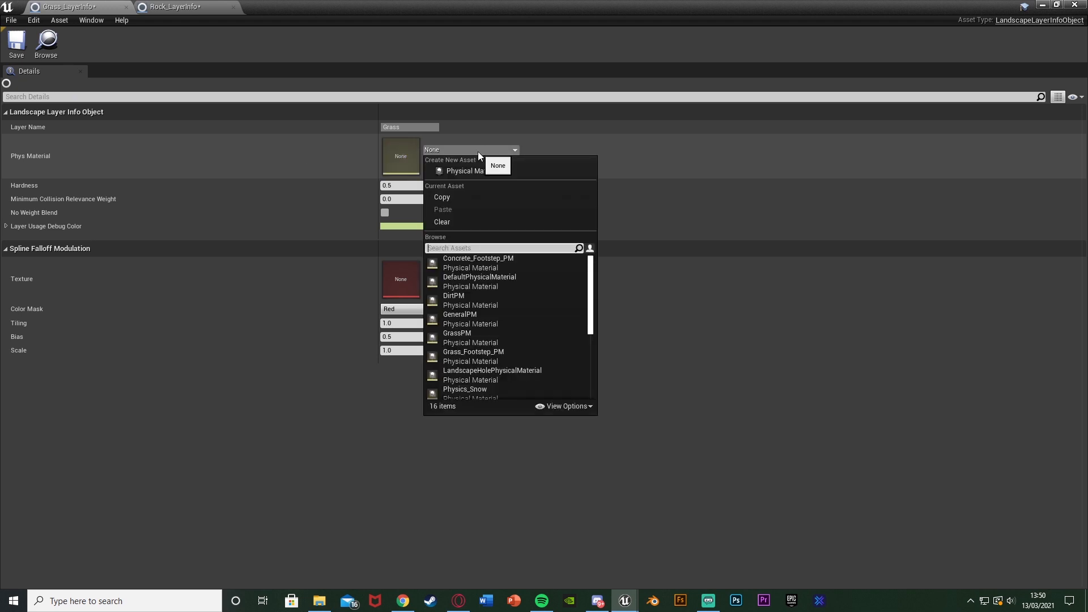
{"action": "type", "text": "grass"}
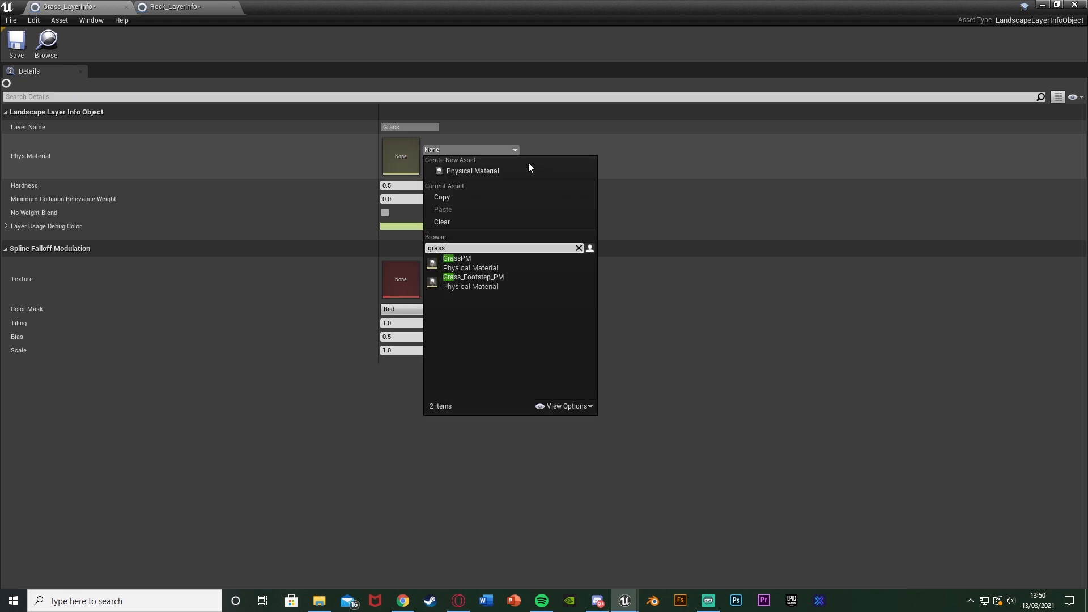
{"action": "left_click", "coordinate": [457, 258]}
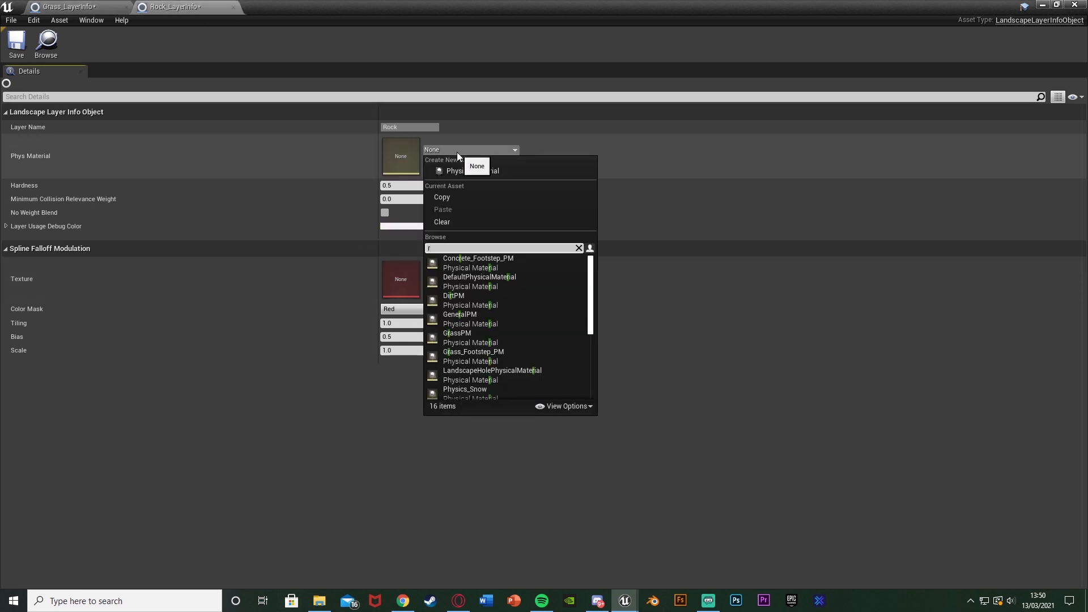
{"action": "type", "text": "gene"}
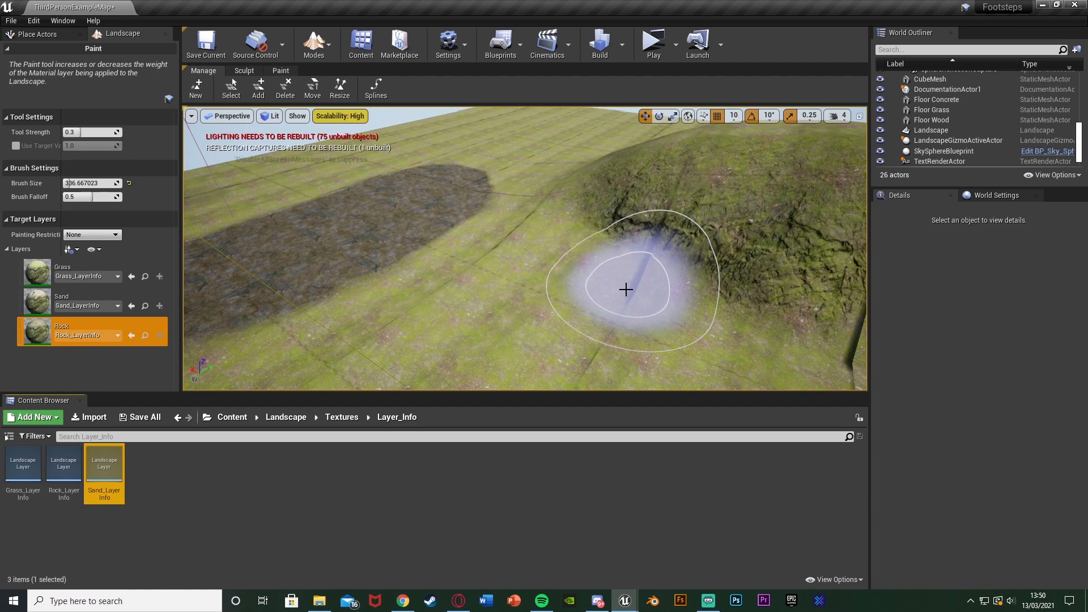
Return to the level editor and run the level again to hear the new footsteps.
{"action": "left_click", "coordinate": [626, 289]}
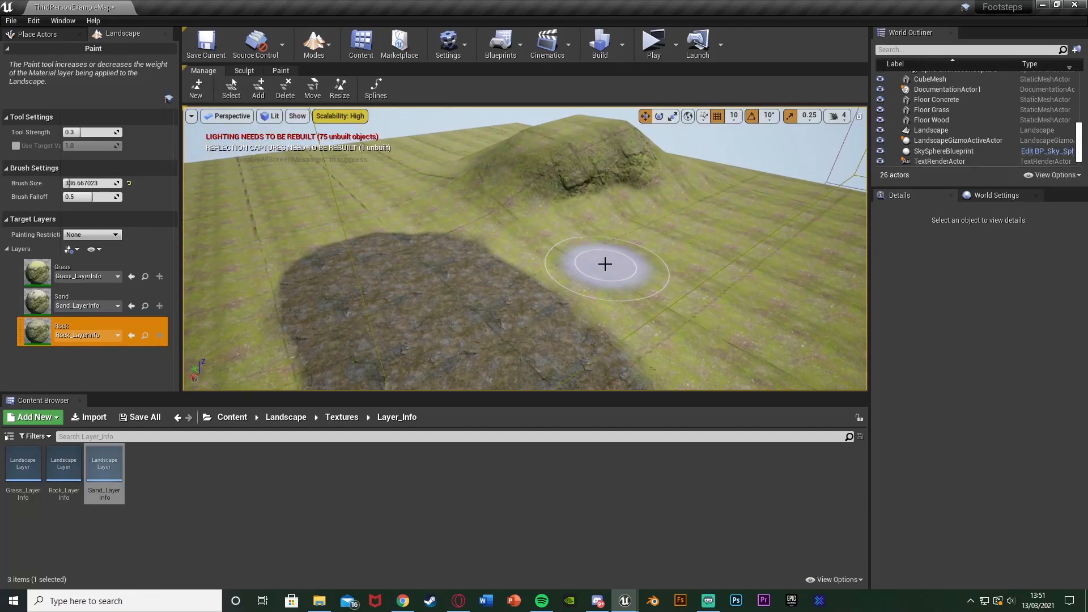
{"action": "left_click", "coordinate": [654, 40]}
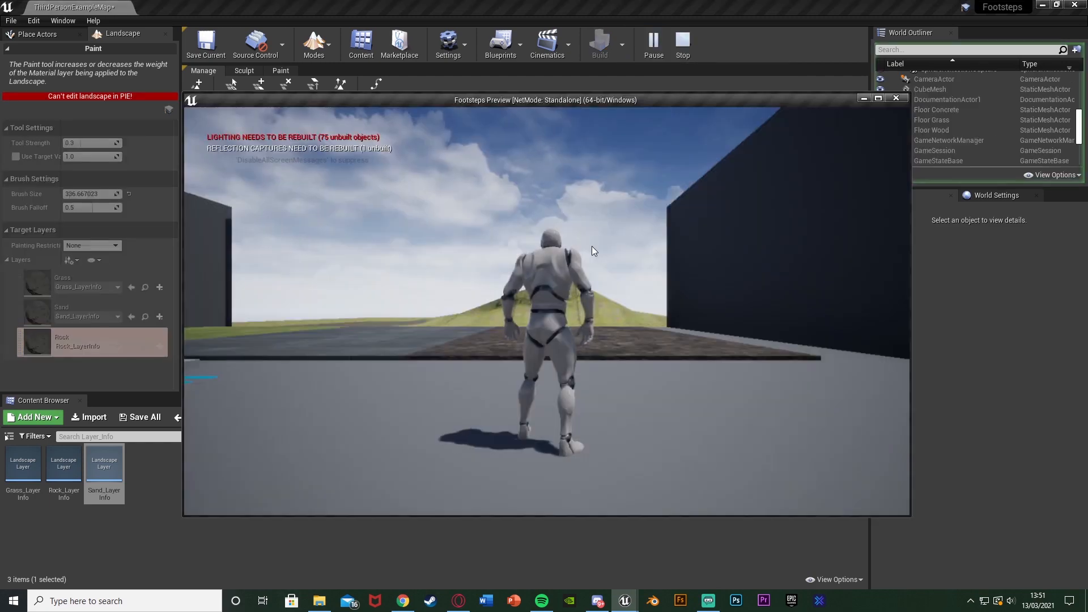